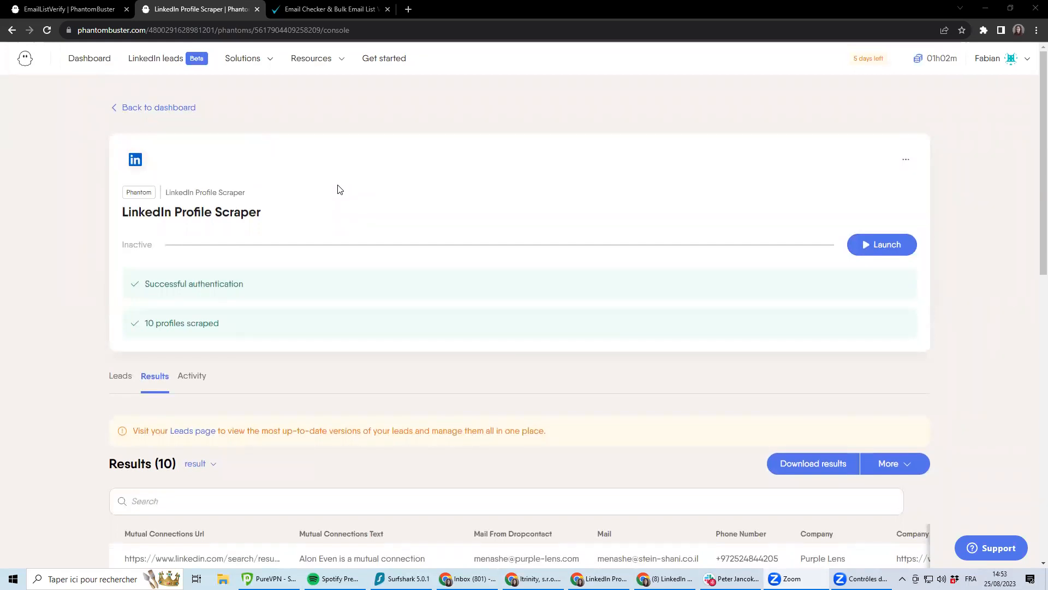
pyautogui.moveTo(182, 204)
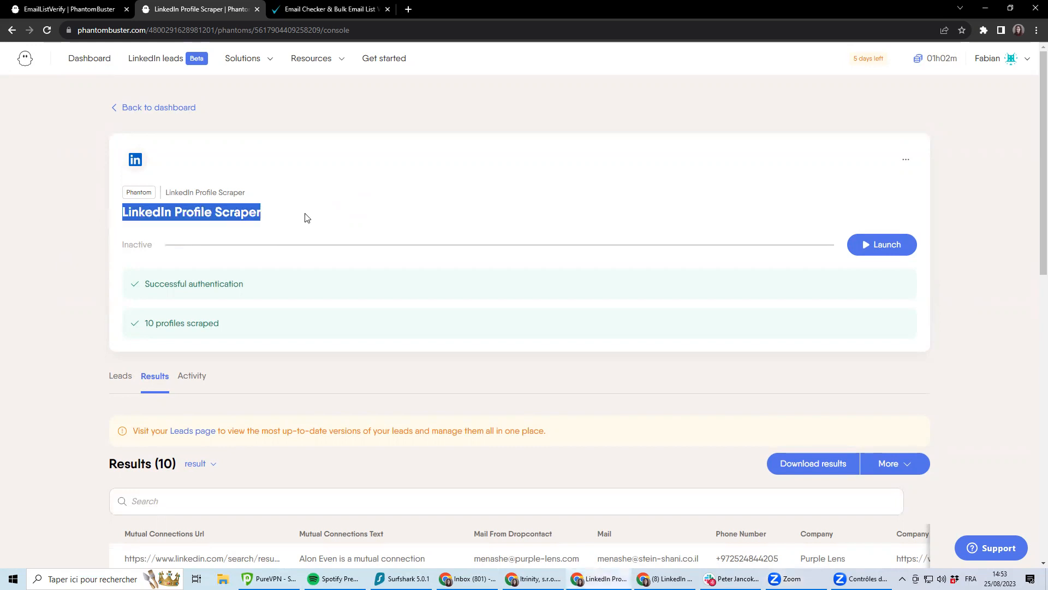
# Scroll the page, then switch to the emaillistverify.com tab to show its homepage
pyautogui.scroll(-3)
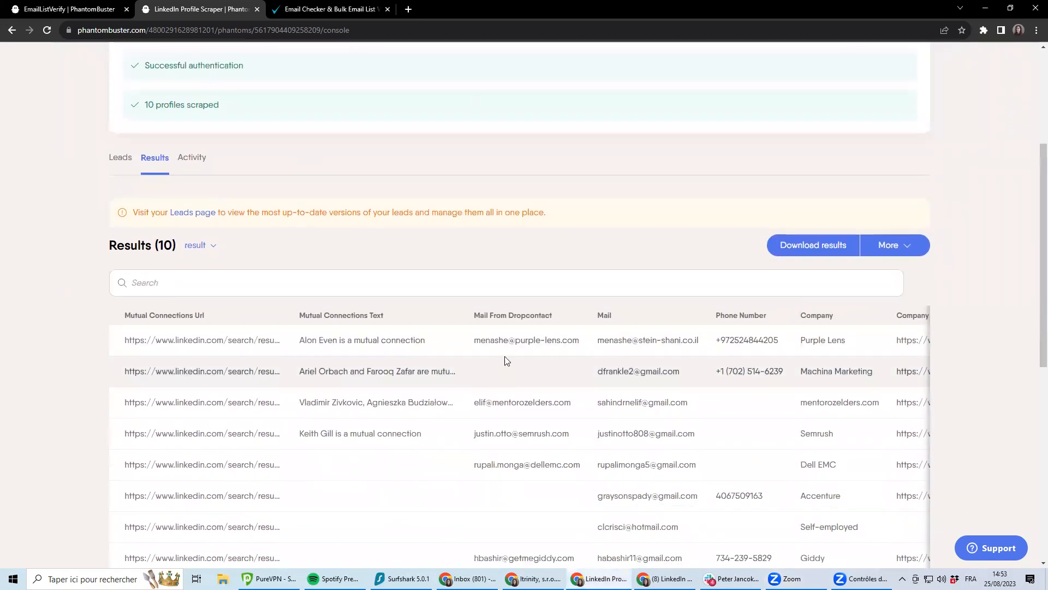
pyautogui.scroll(-3)
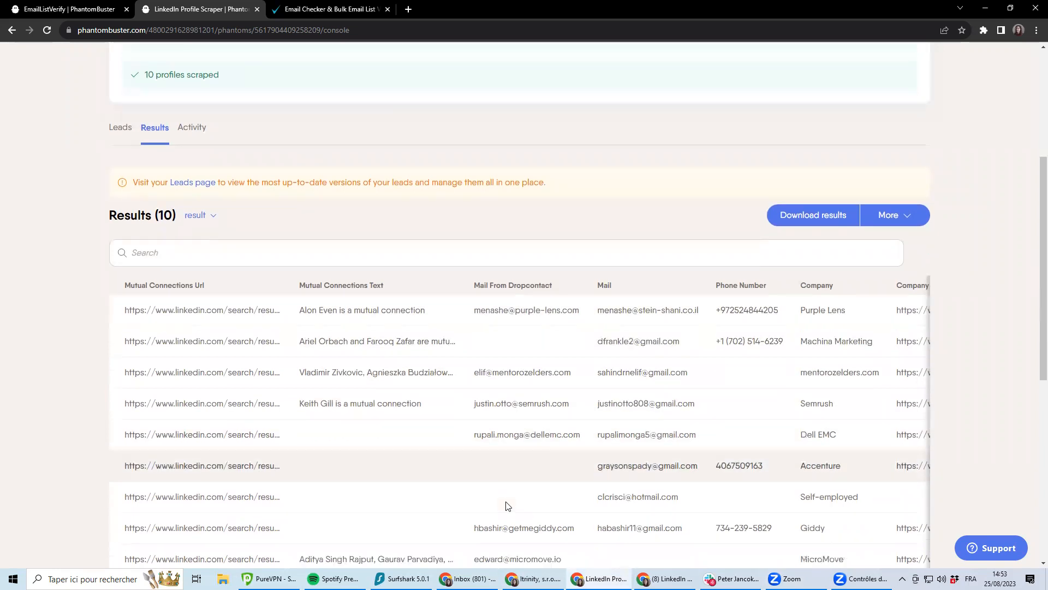
pyautogui.scroll(-3)
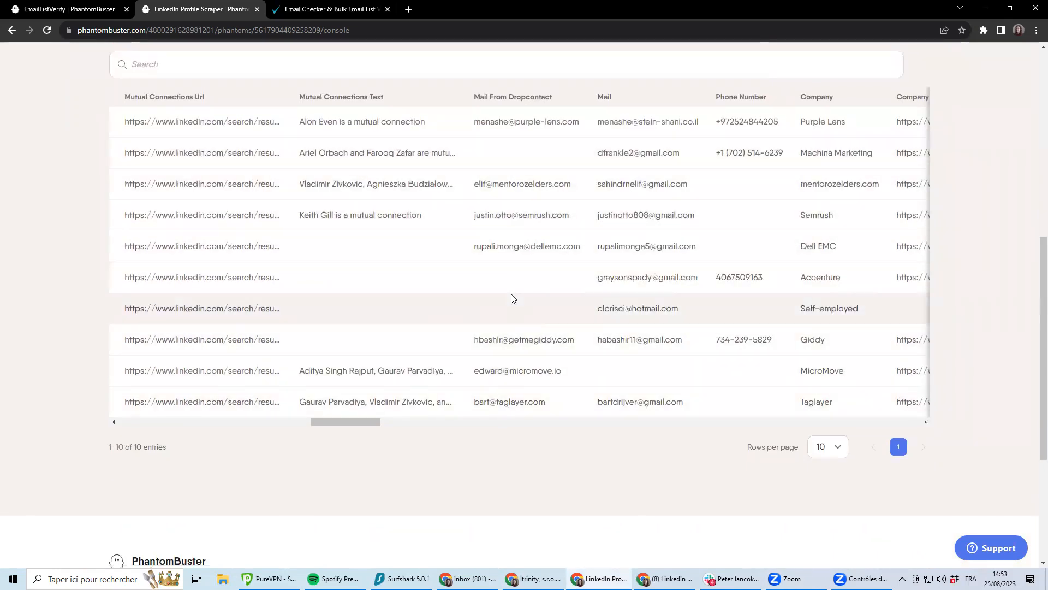
pyautogui.moveTo(560, 237)
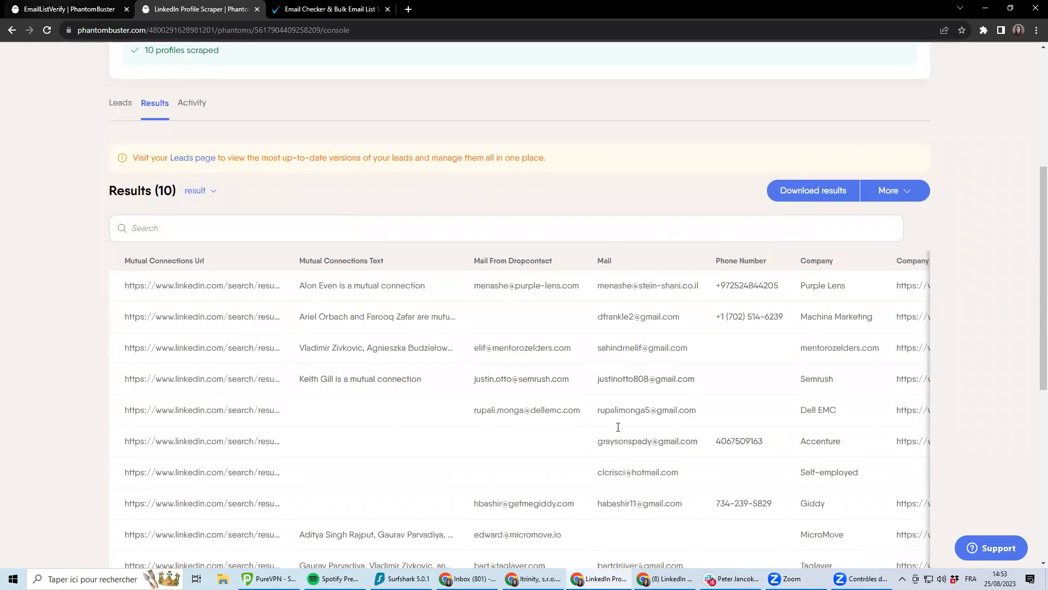
pyautogui.scroll(-3)
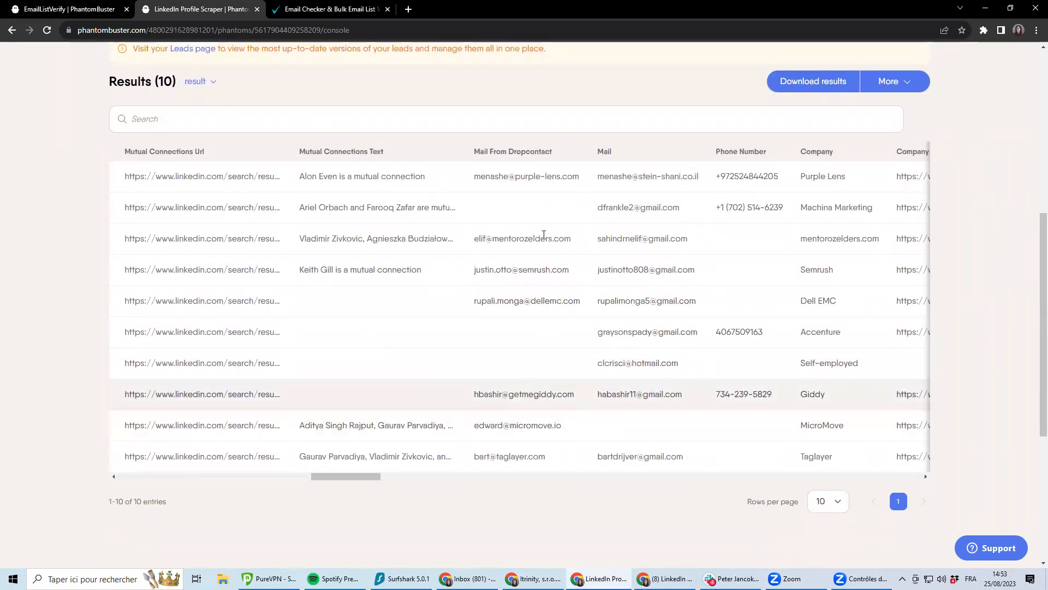
pyautogui.moveTo(532, 321)
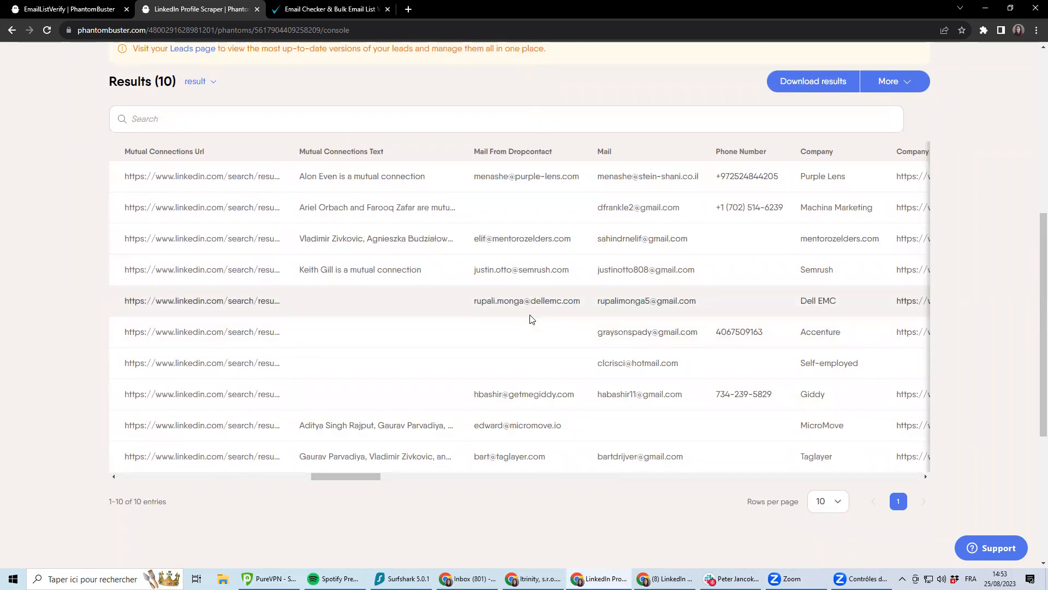
pyautogui.click(328, 9)
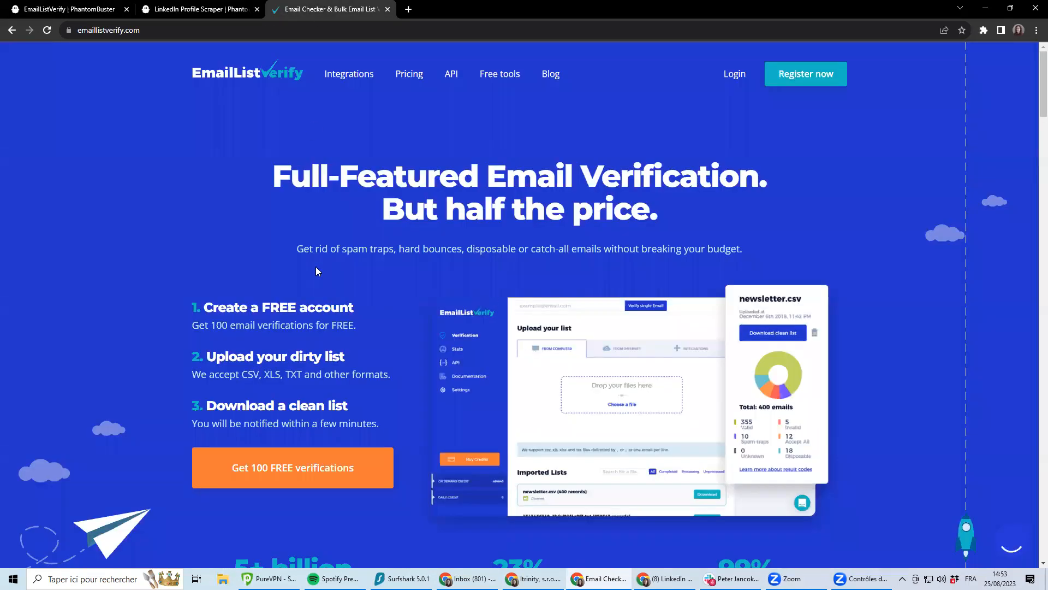
pyautogui.moveTo(488, 152)
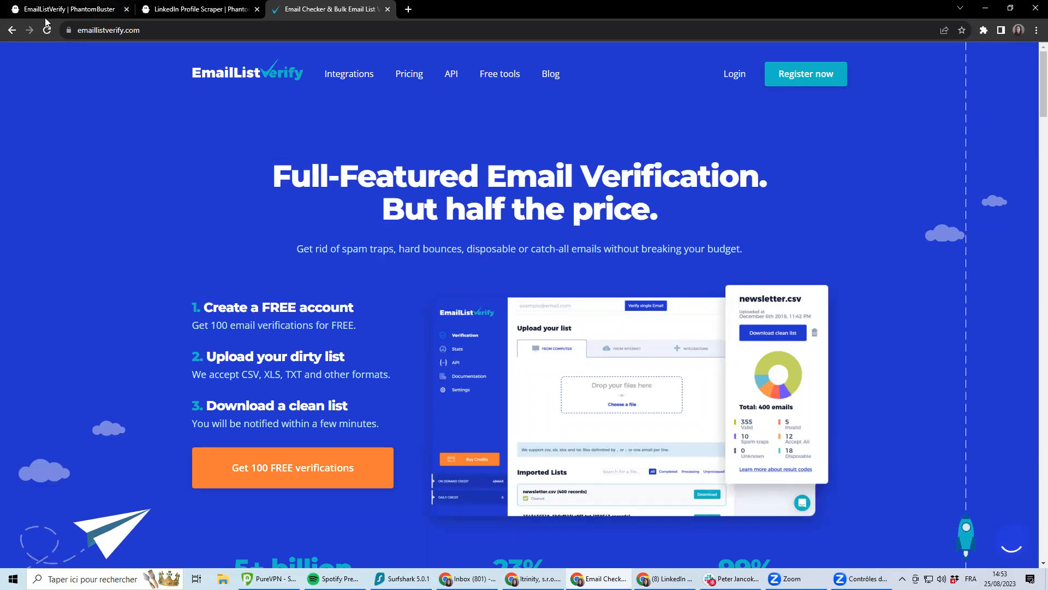
pyautogui.moveTo(63, 8)
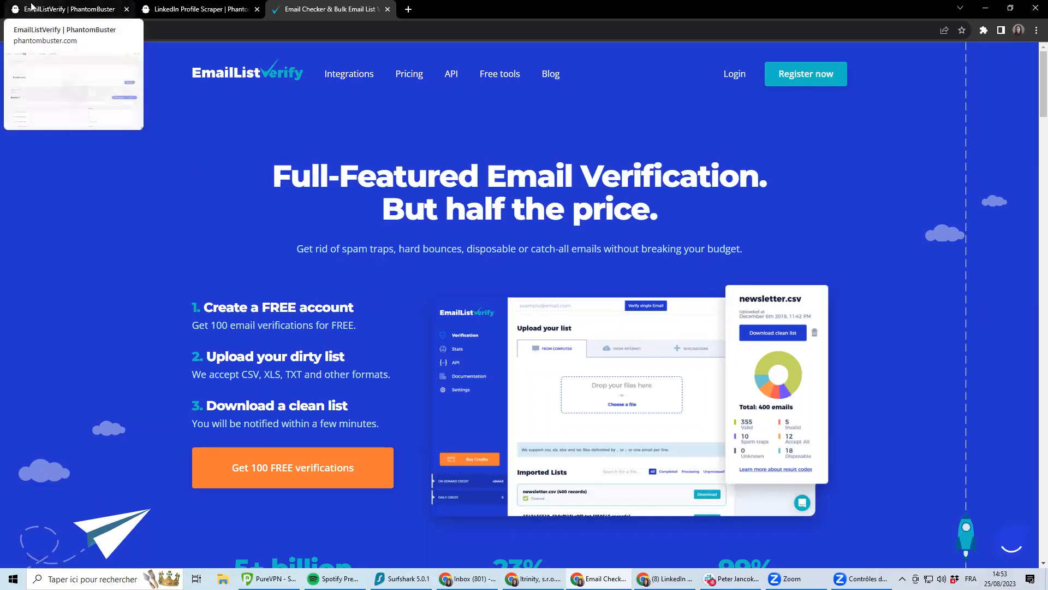
# Show the phantom's Results: two ok, one disabled, one unknown email response
pyautogui.click(67, 9)
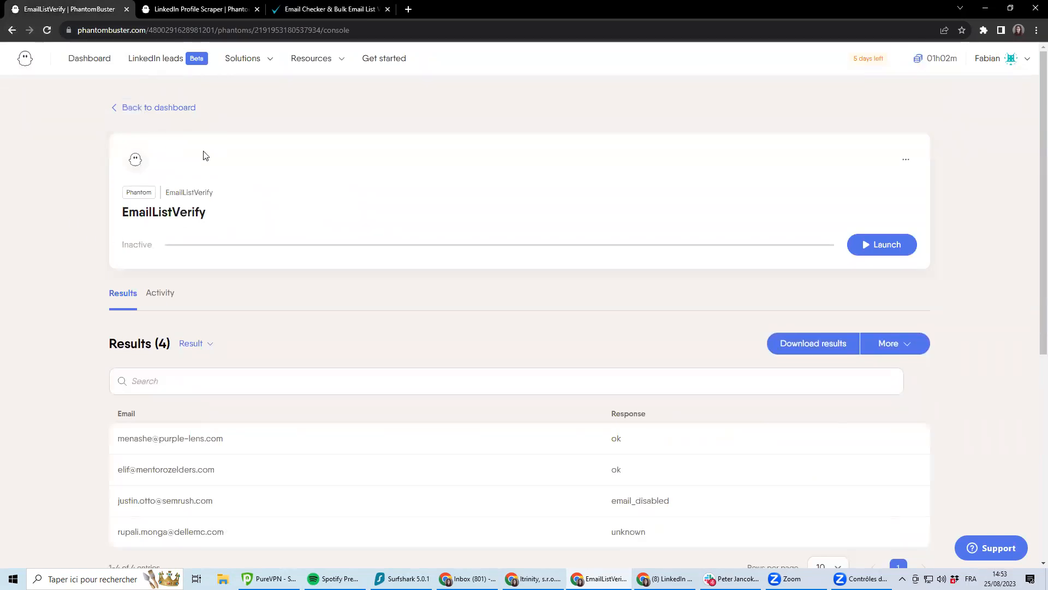
pyautogui.scroll(-3)
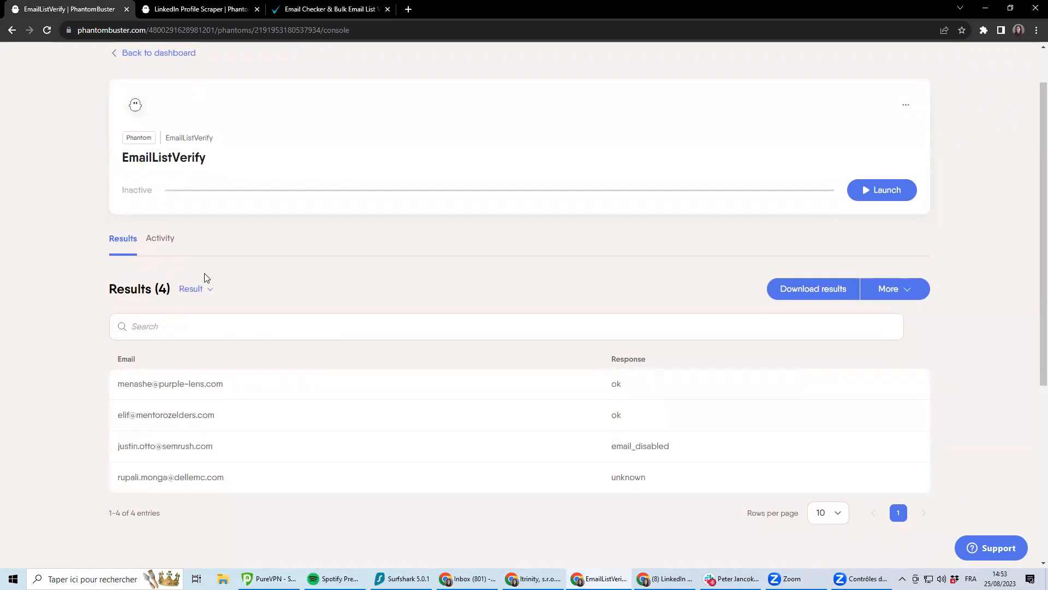
pyautogui.moveTo(202, 398)
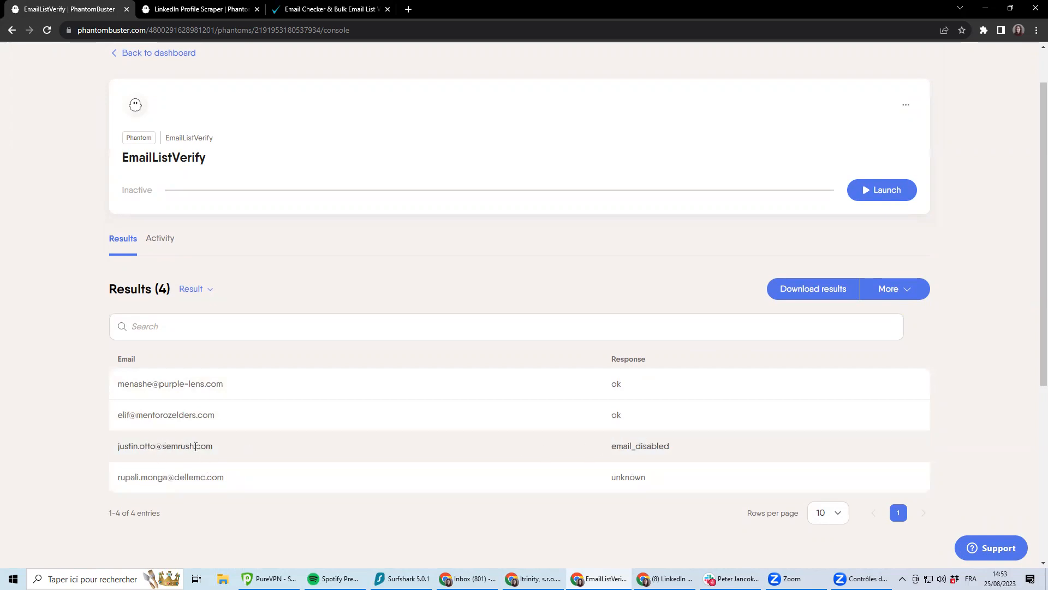
pyautogui.doubleClick(181, 446)
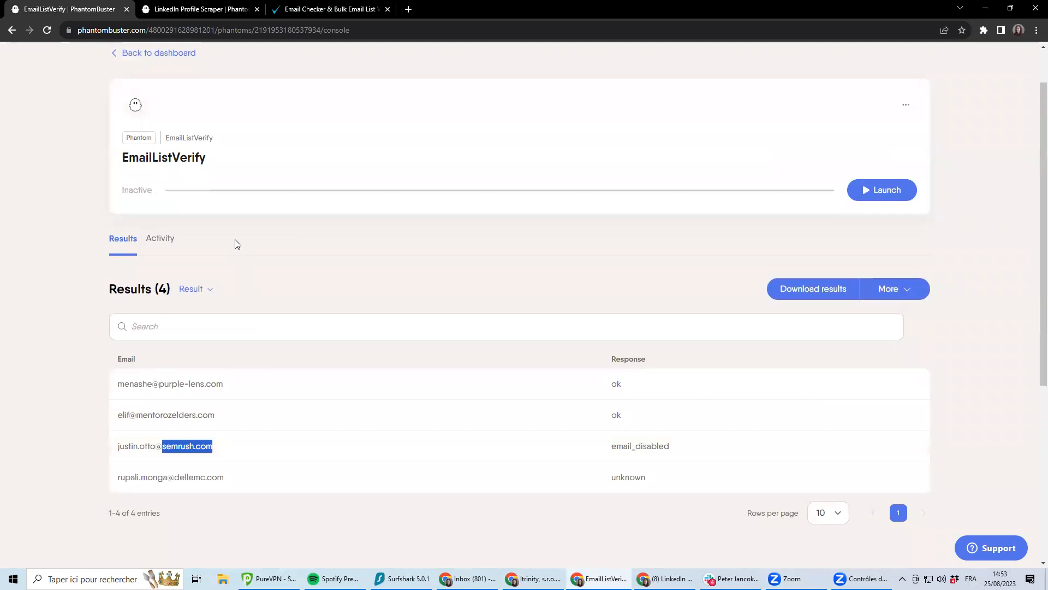
pyautogui.moveTo(239, 256)
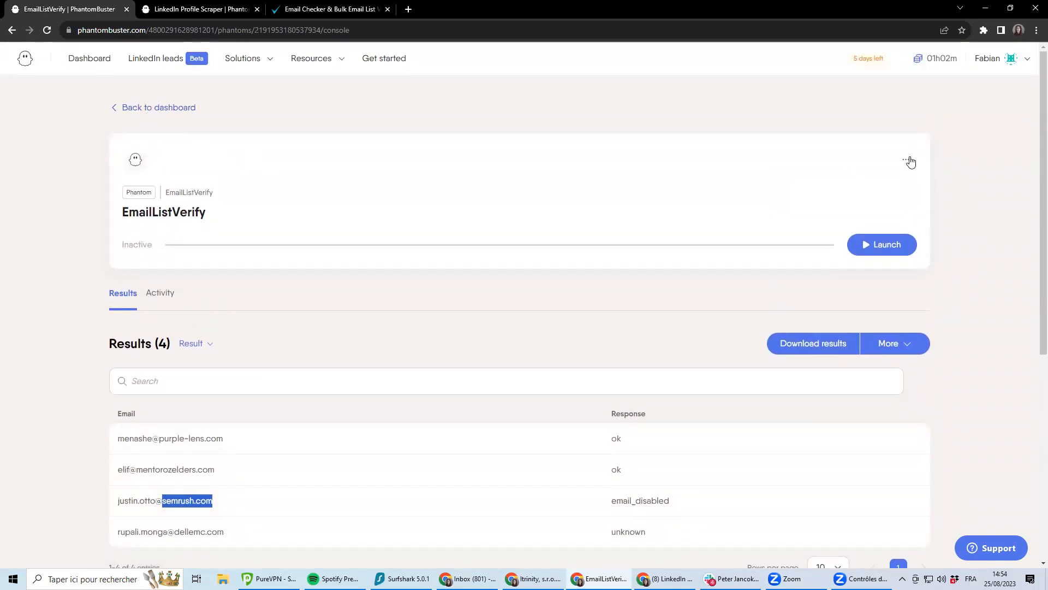
# Set the API key and test leads list as a URL input, then save inputs
pyautogui.click(911, 161)
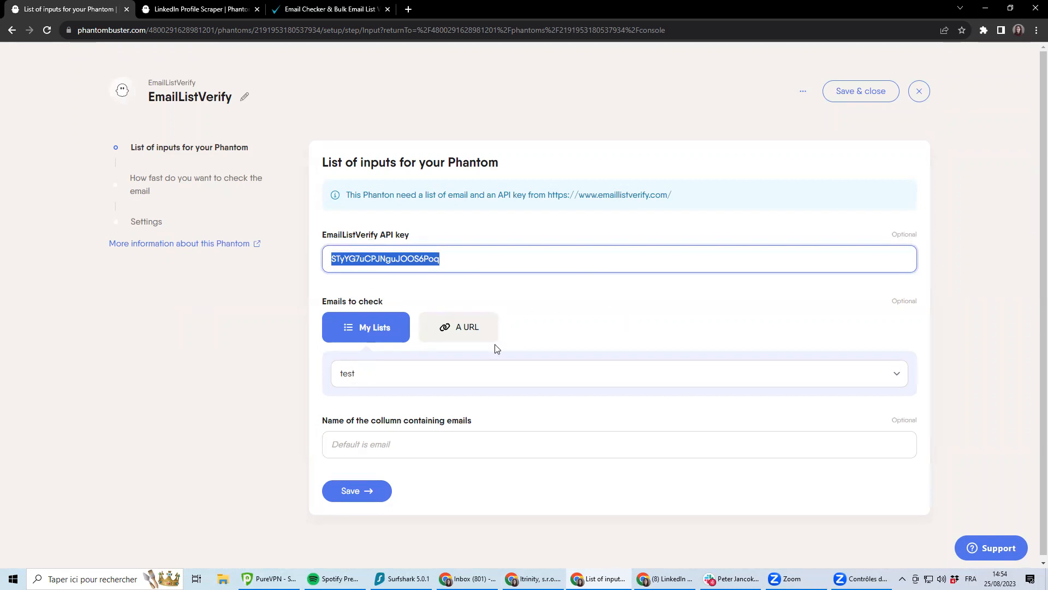
pyautogui.click(617, 373)
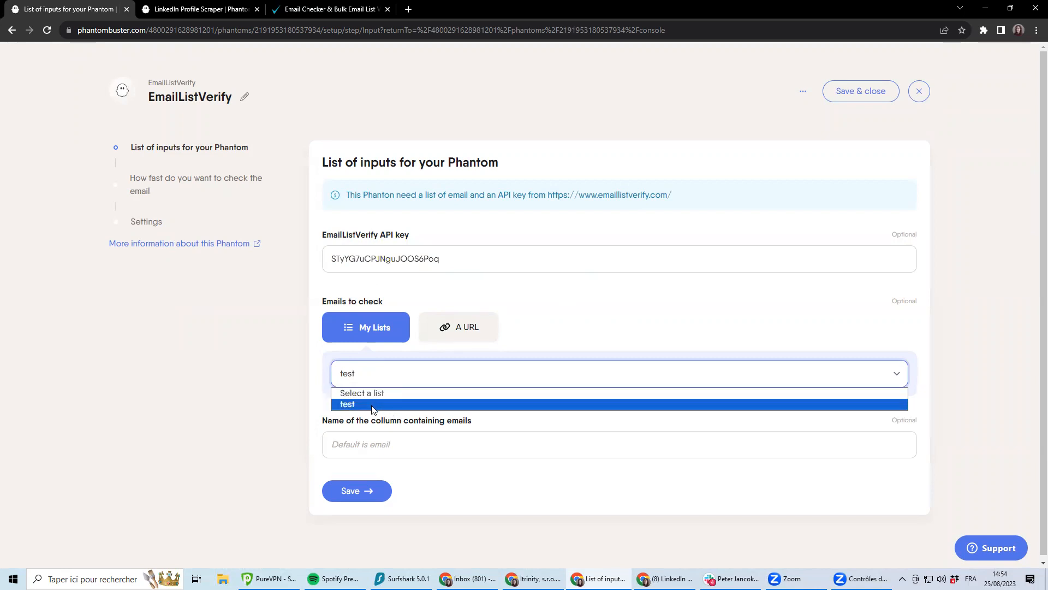
pyautogui.click(347, 404)
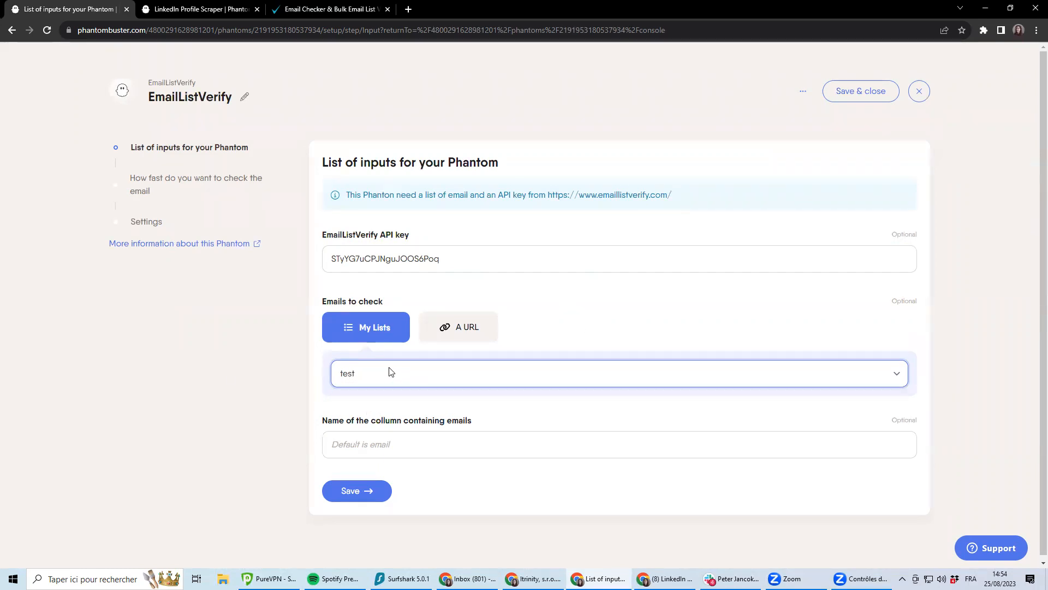
pyautogui.click(458, 327)
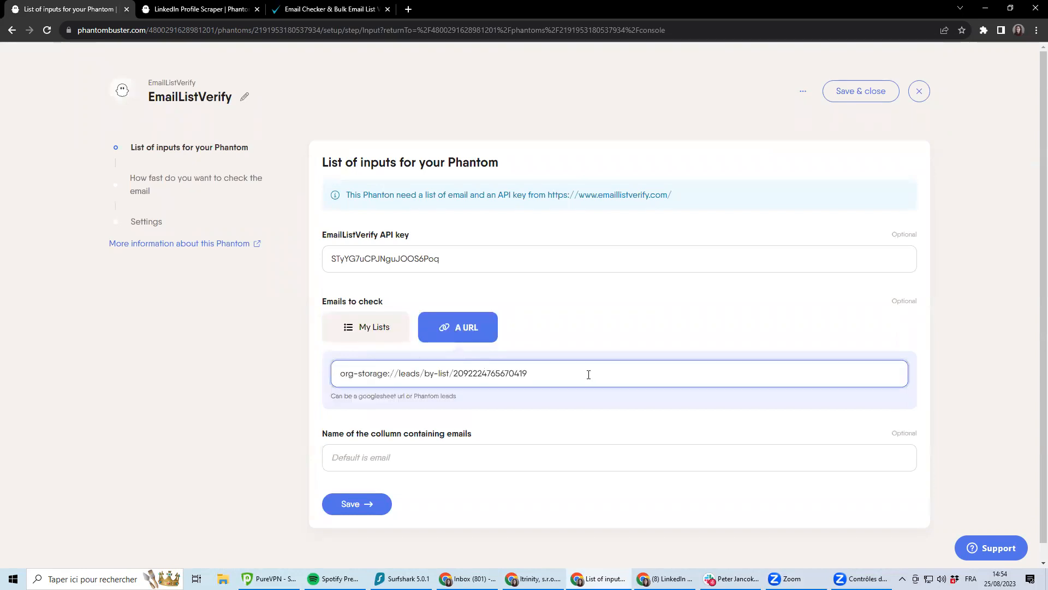
pyautogui.tripleClick(435, 373)
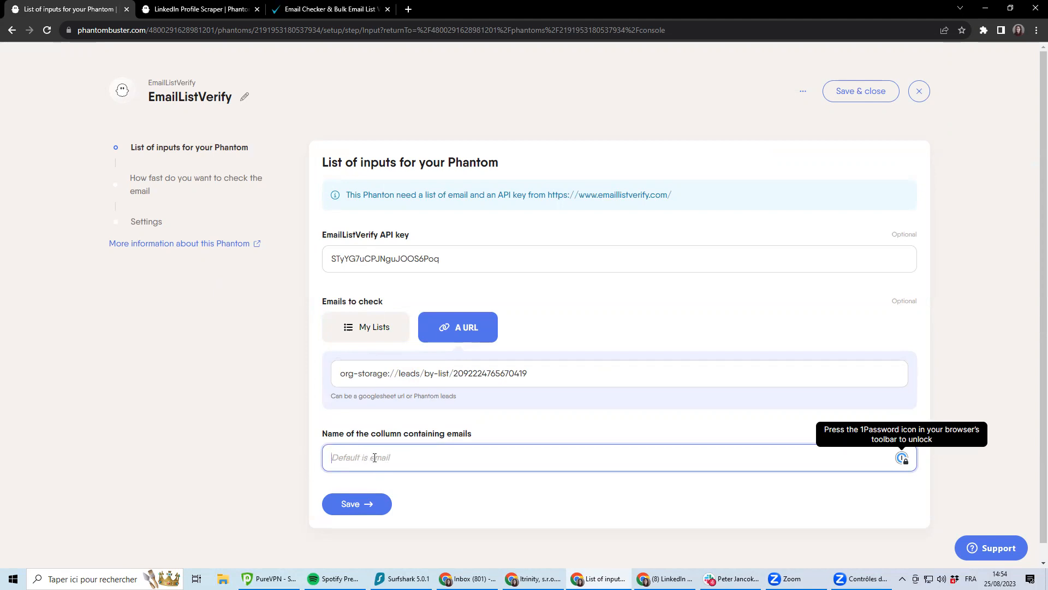
pyautogui.moveTo(187, 258)
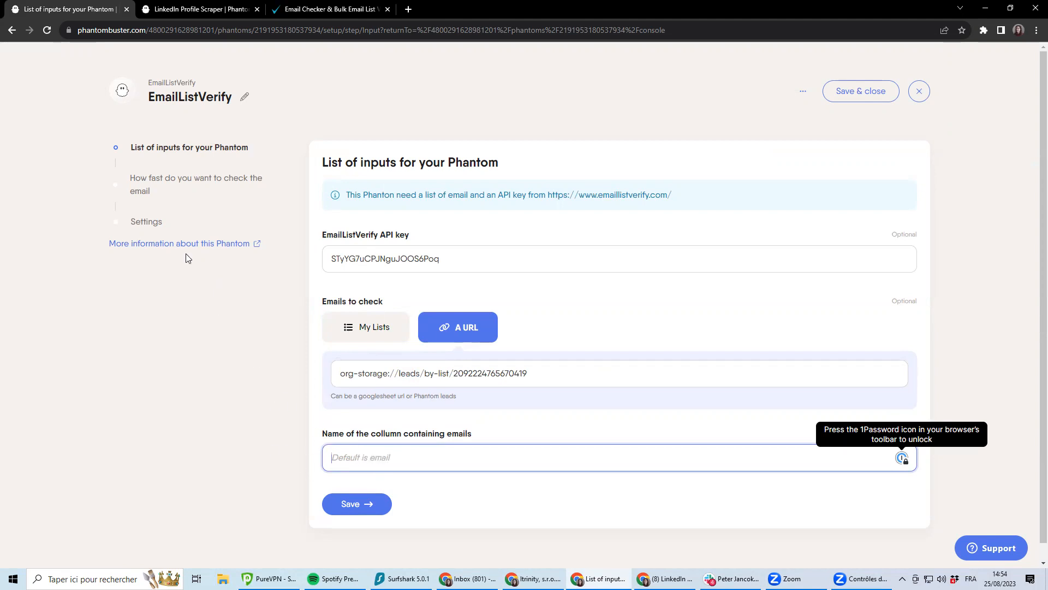
pyautogui.click(356, 503)
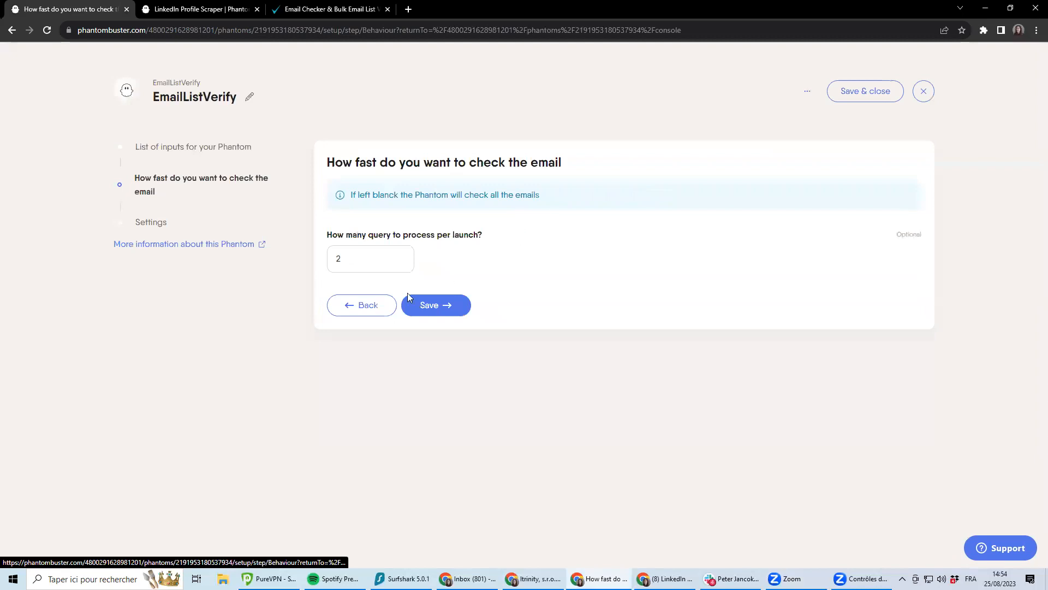
pyautogui.click(370, 259)
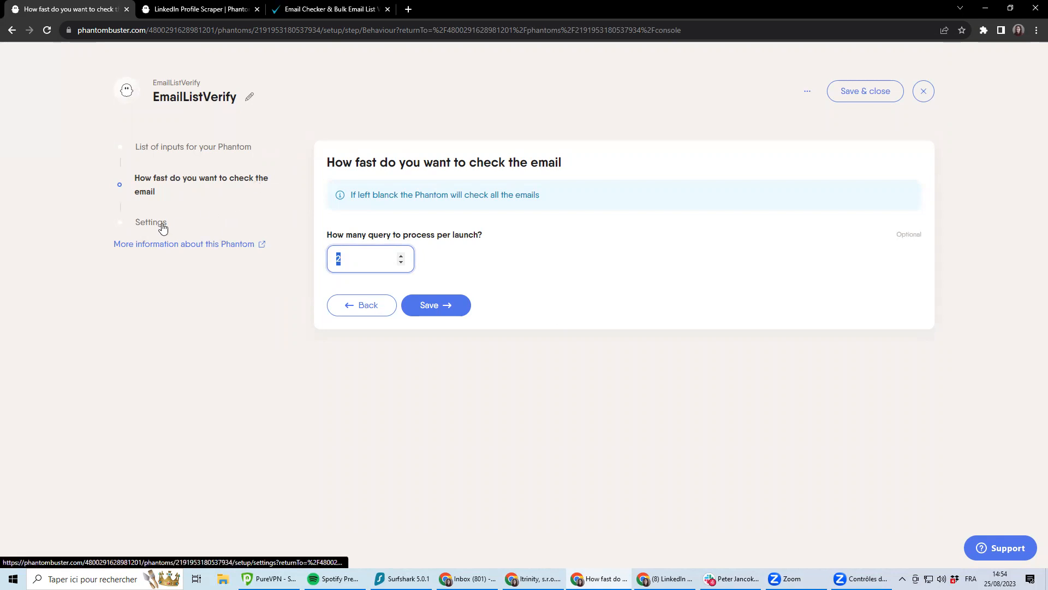
pyautogui.click(150, 221)
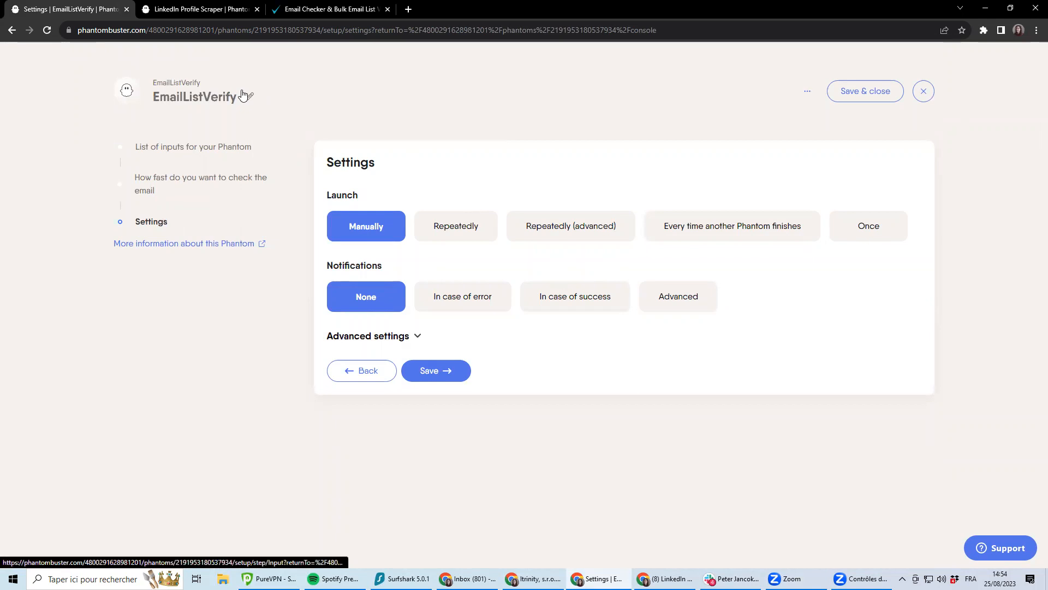
# Save and close the setup, then scroll to the four email results
pyautogui.click(864, 91)
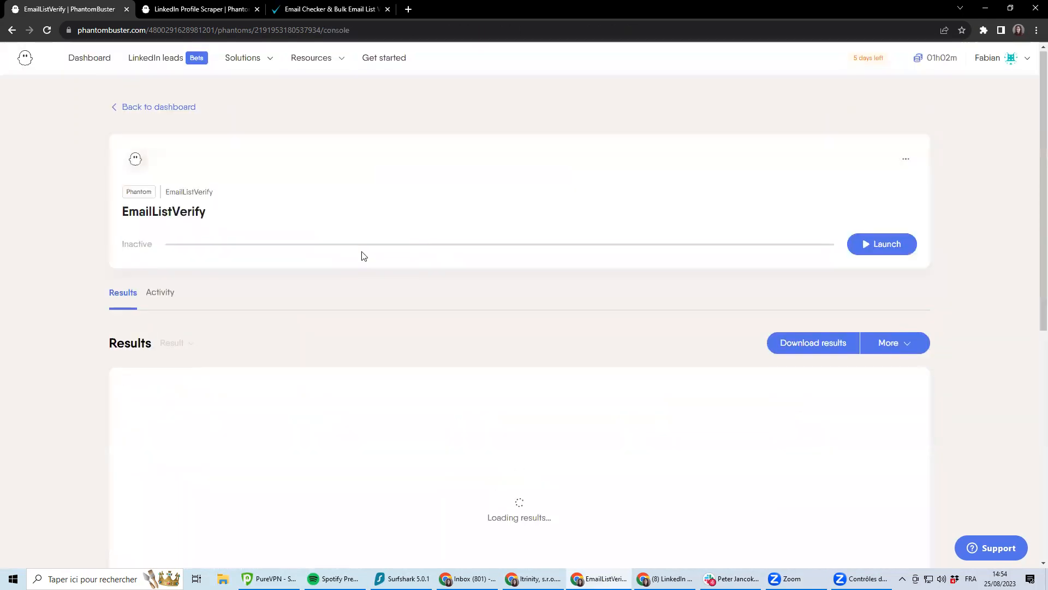
pyautogui.scroll(-3)
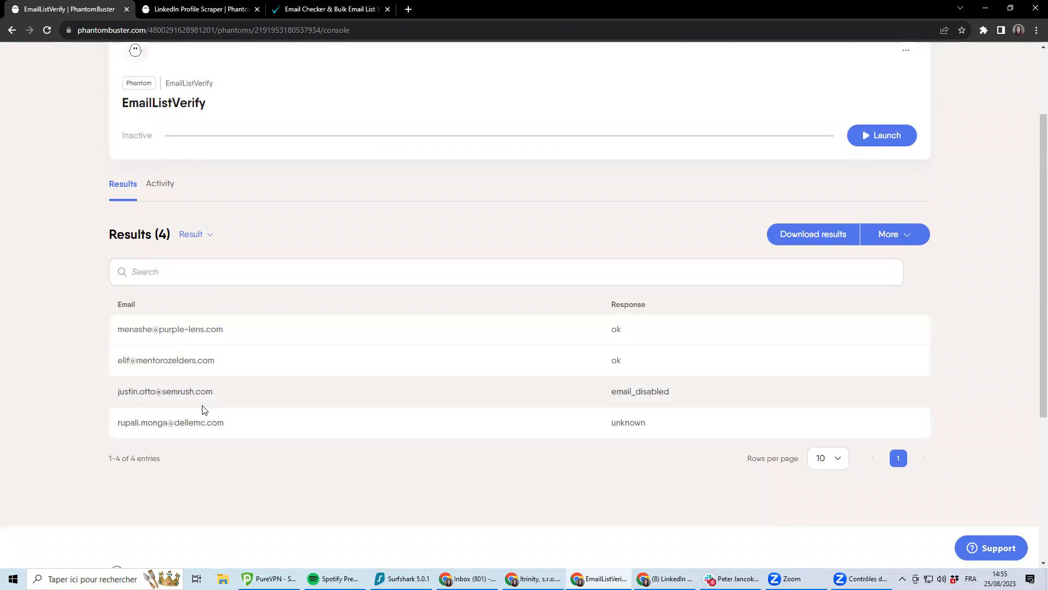
pyautogui.moveTo(203, 408)
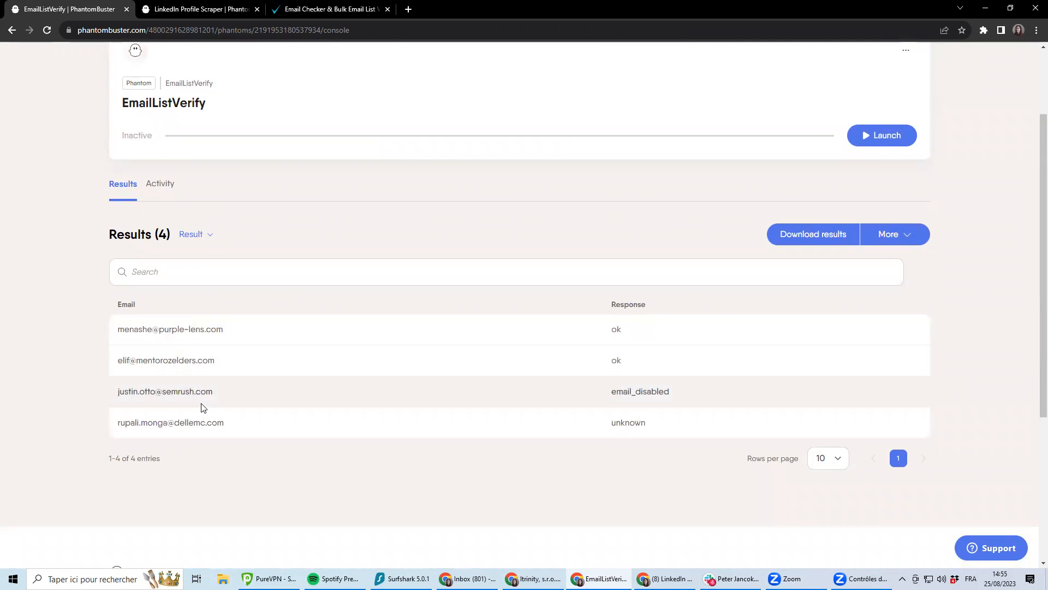